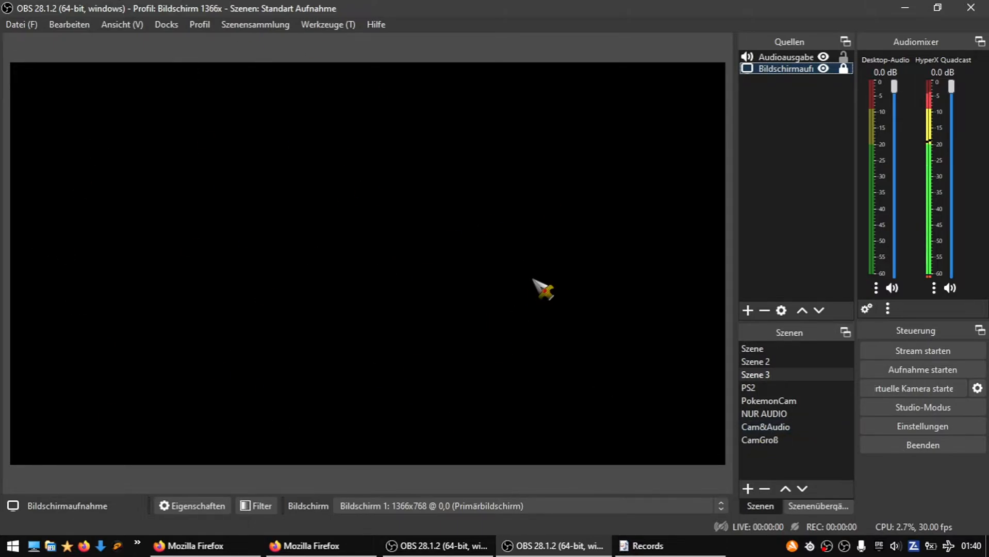
pyautogui.moveTo(434, 361)
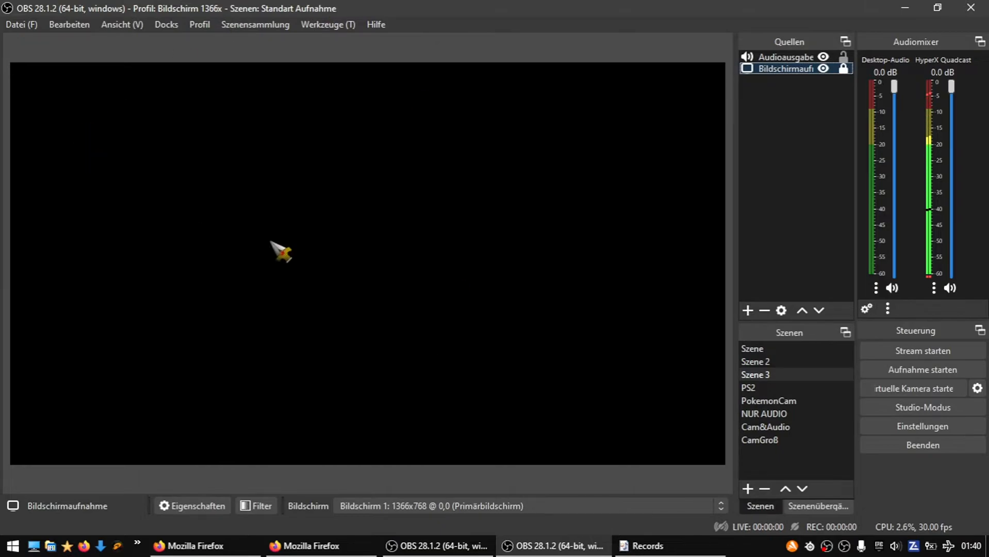
pyautogui.moveTo(240, 438)
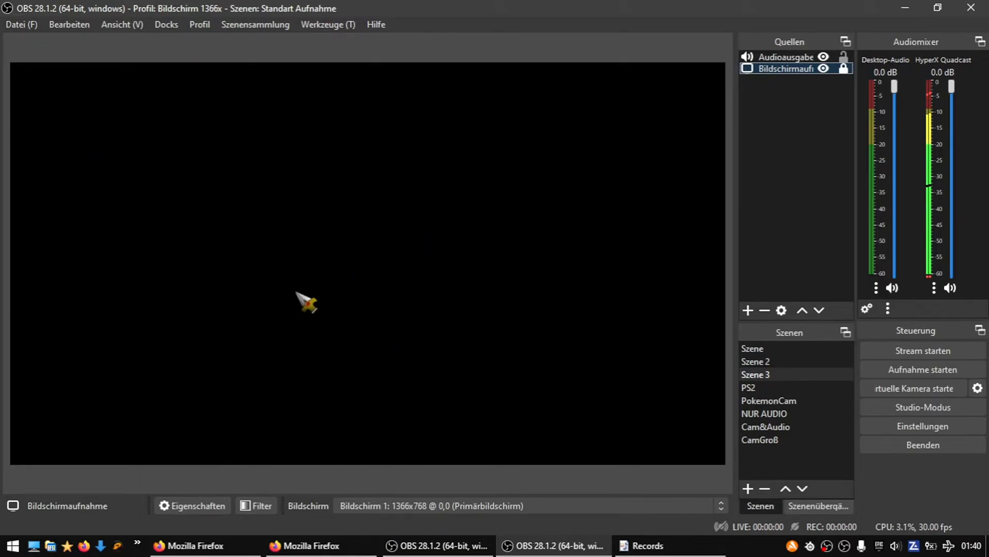
pyautogui.moveTo(245, 282)
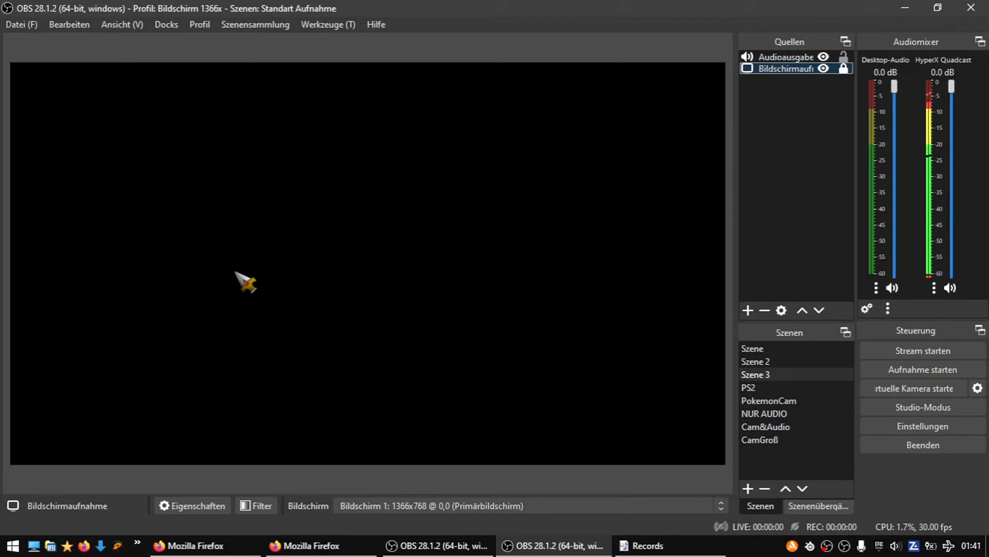
pyautogui.moveTo(500, 254)
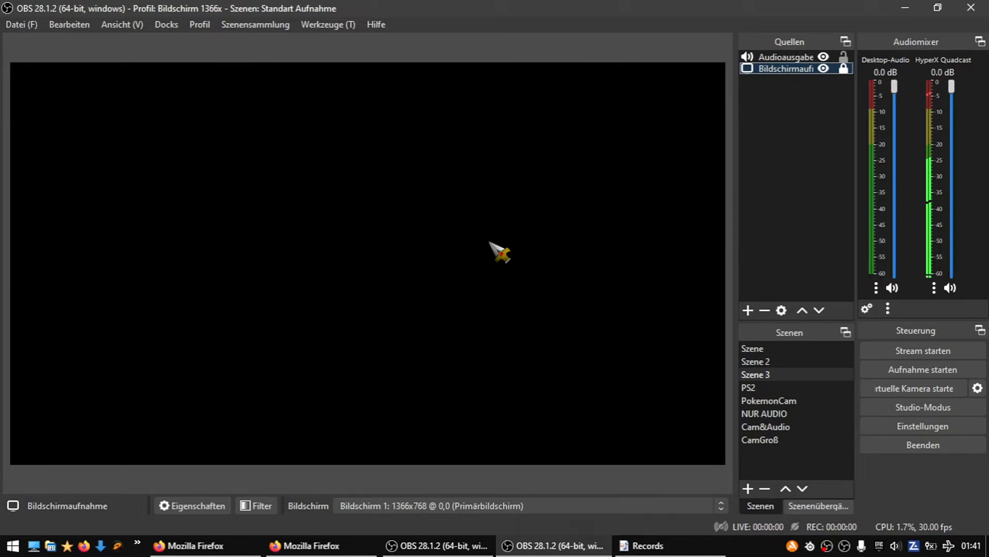
pyautogui.moveTo(505, 258)
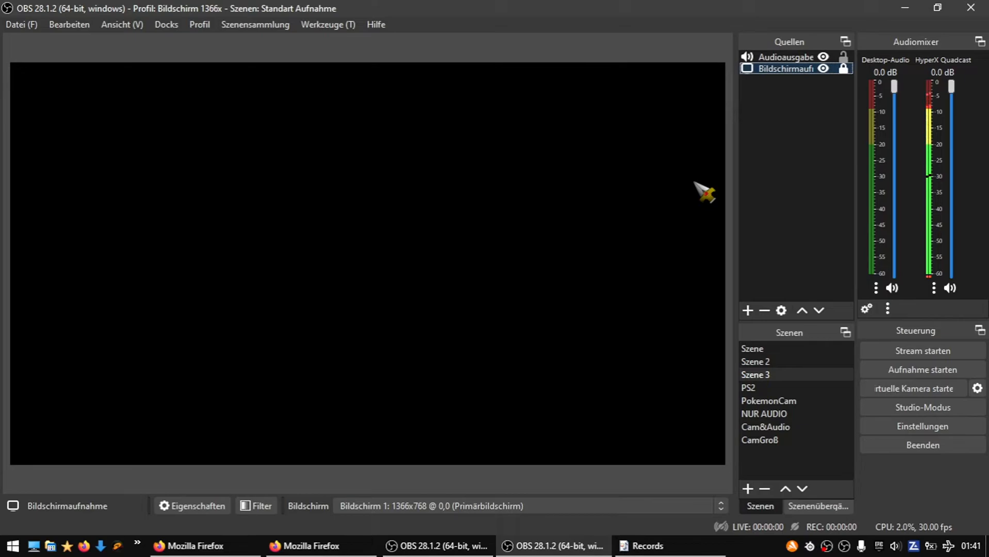
pyautogui.moveTo(792, 113)
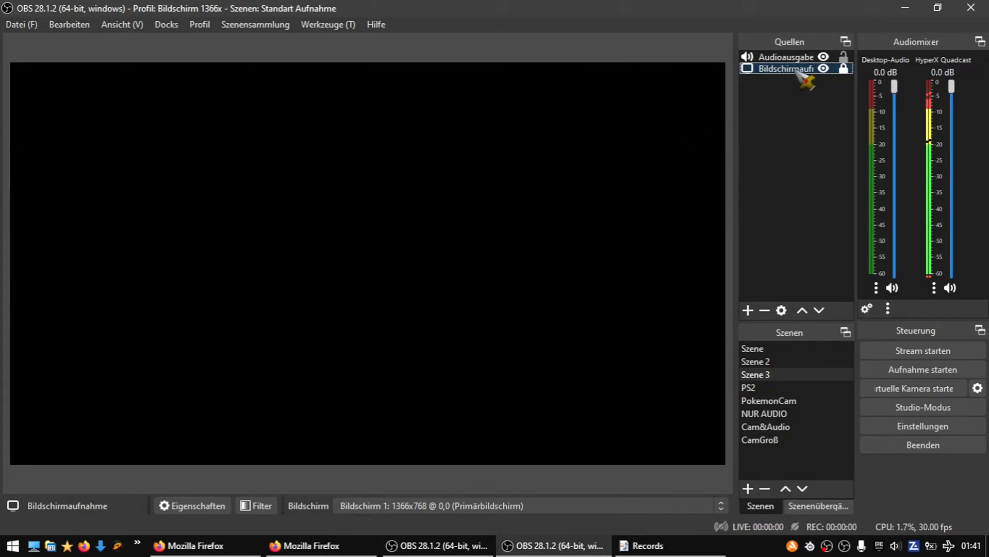
# Open the properties of the Bildschirmaufnahme display capture source.
pyautogui.rightClick(807, 76)
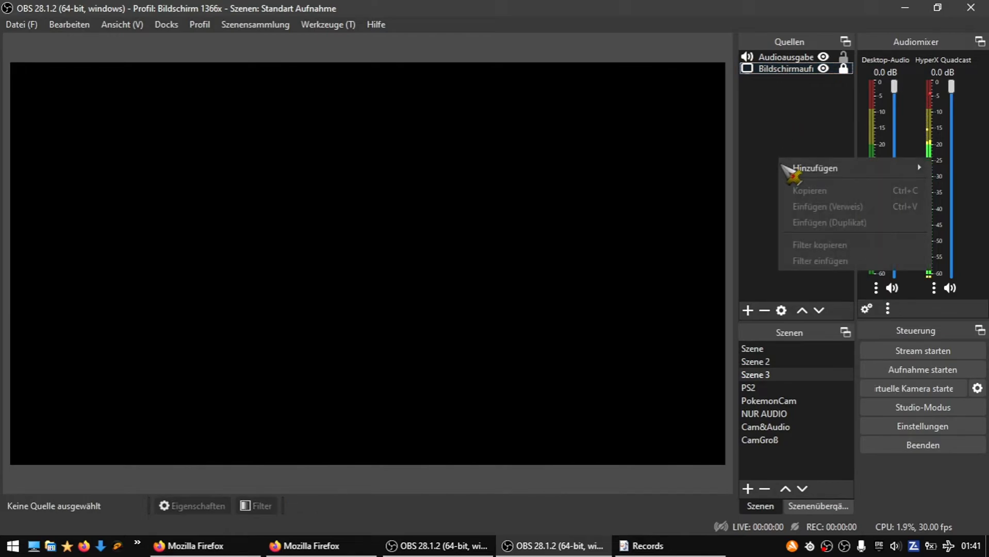
pyautogui.moveTo(813, 167)
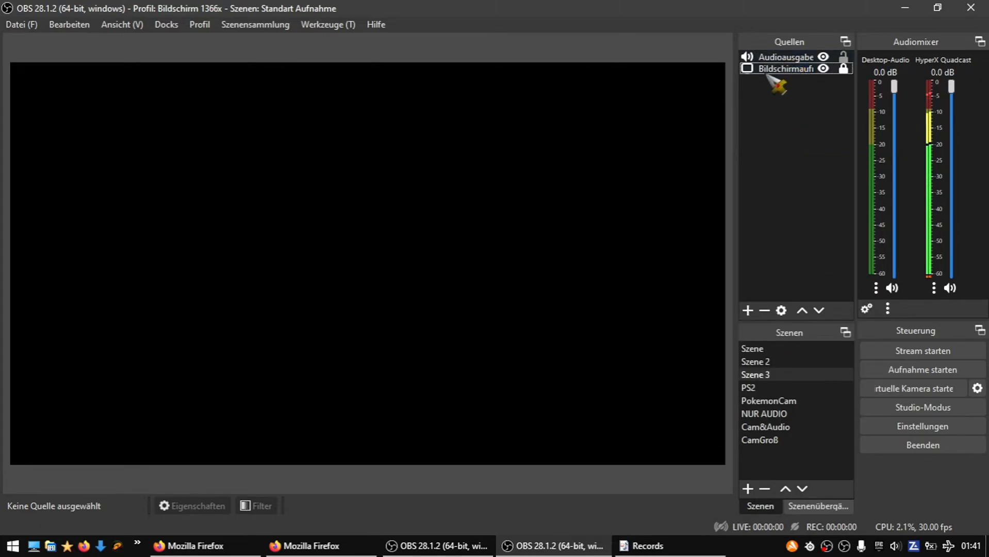
pyautogui.doubleClick(785, 68)
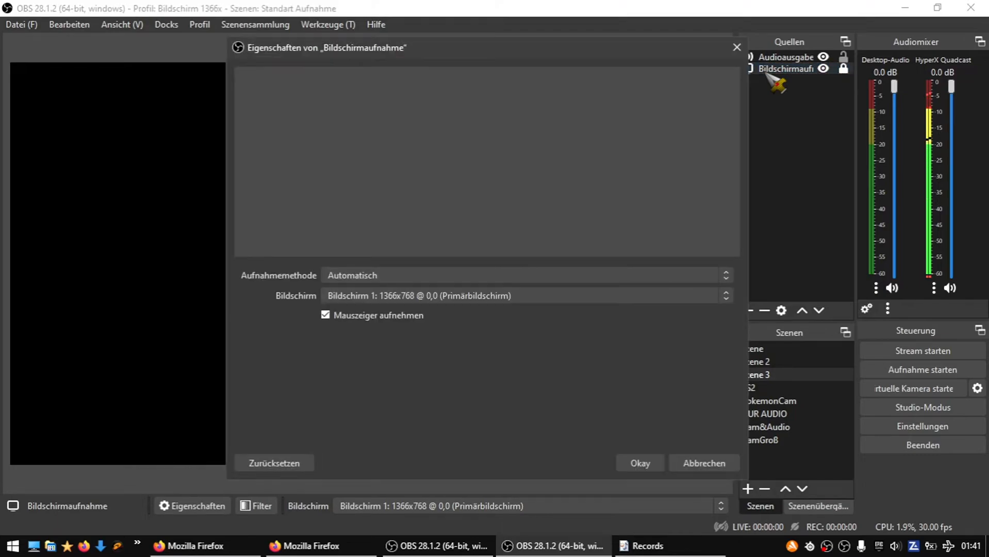
pyautogui.moveTo(375, 274)
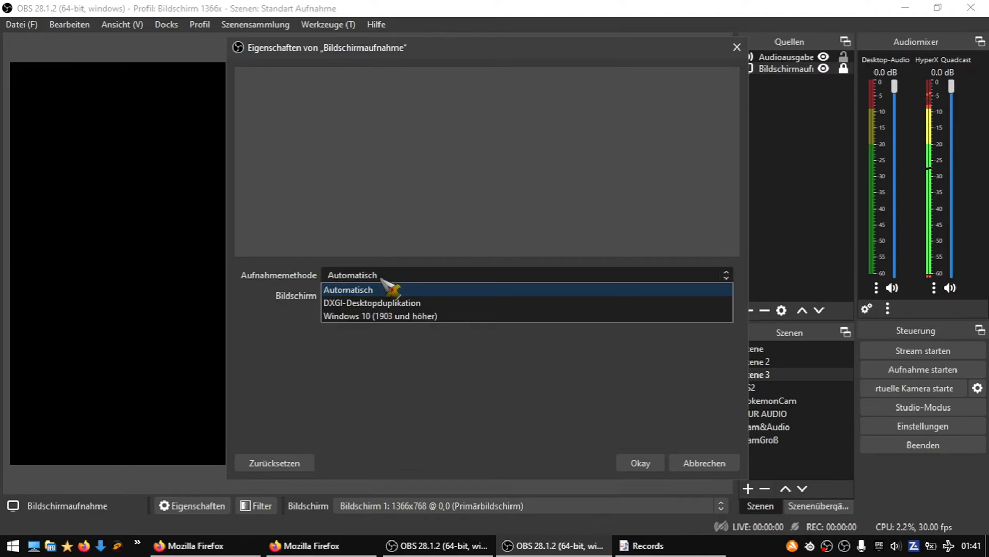
pyautogui.moveTo(394, 316)
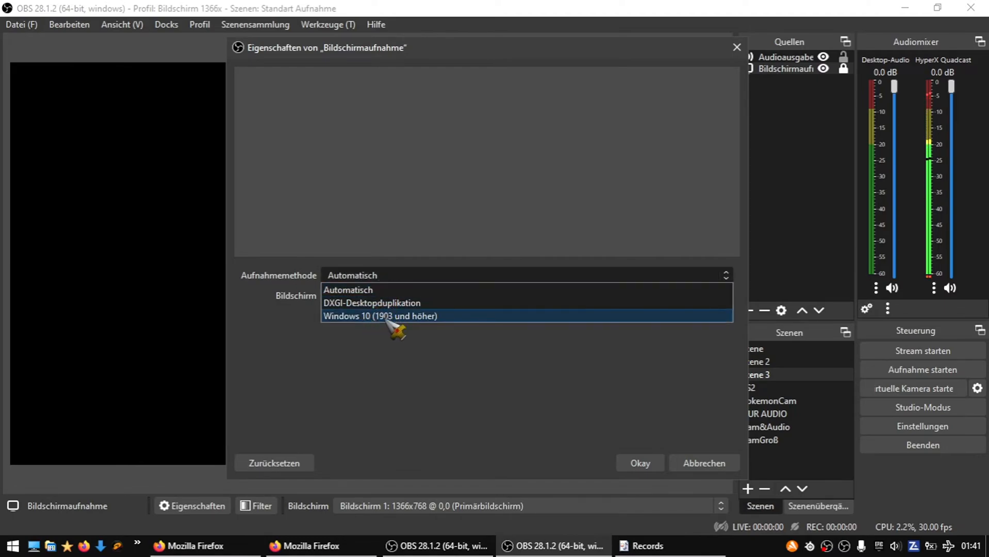
pyautogui.moveTo(371, 302)
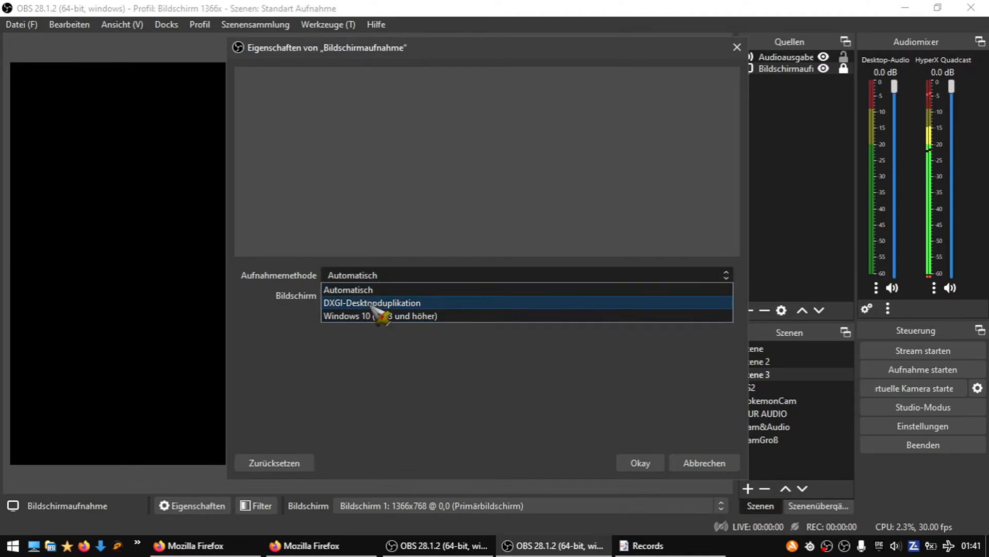
pyautogui.moveTo(380, 316)
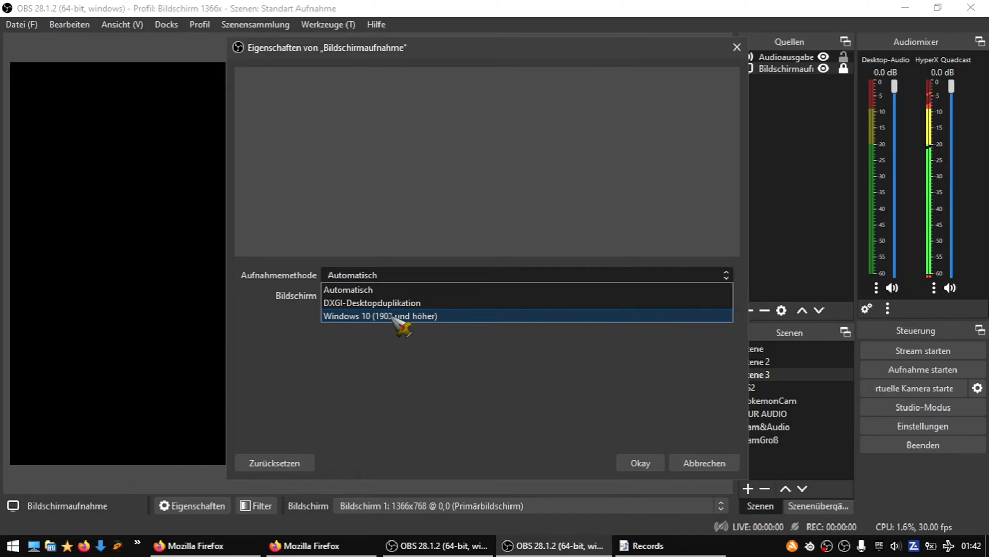
# Set Aufnahmemethode to Windows 10 (1903 und höher), reselecting it to confirm.
pyautogui.click(379, 316)
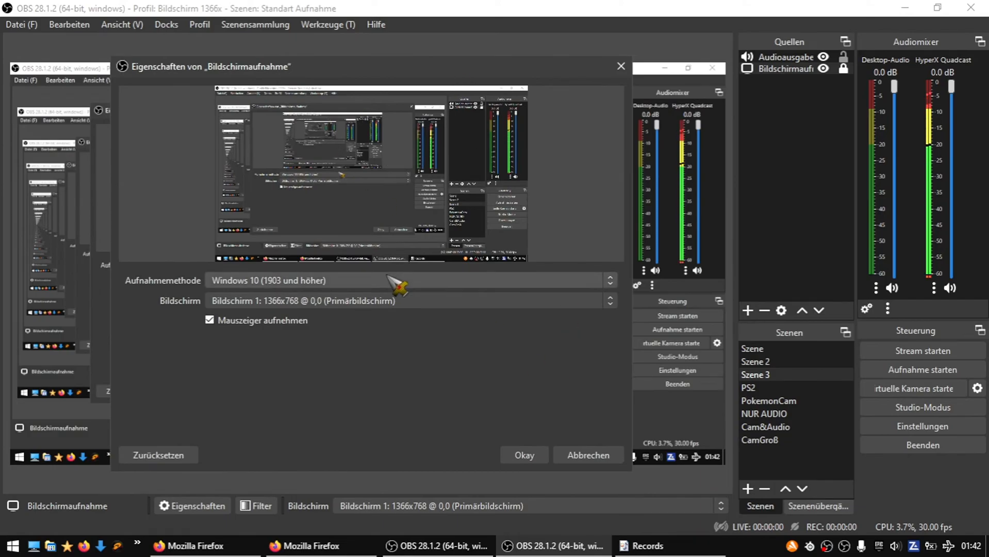
pyautogui.click(409, 280)
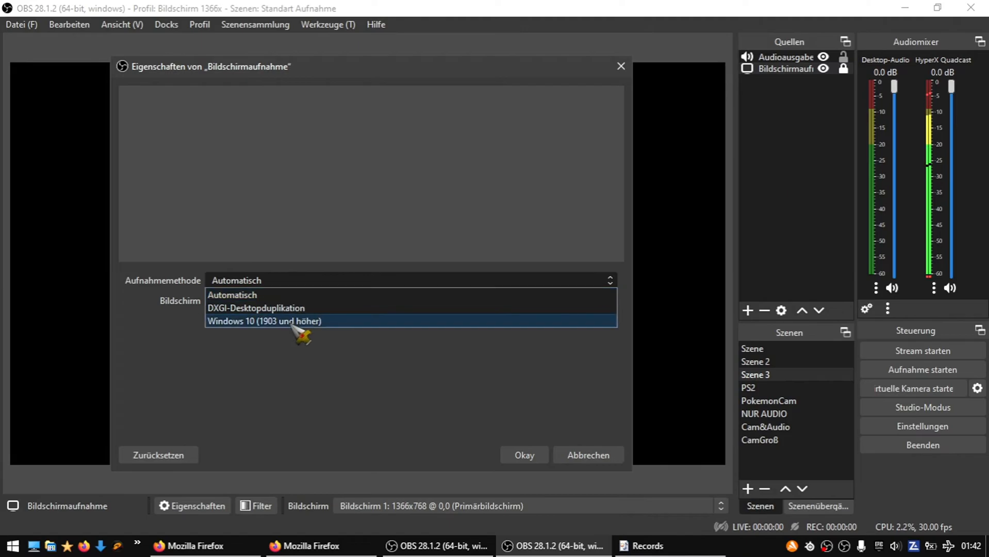
pyautogui.click(265, 320)
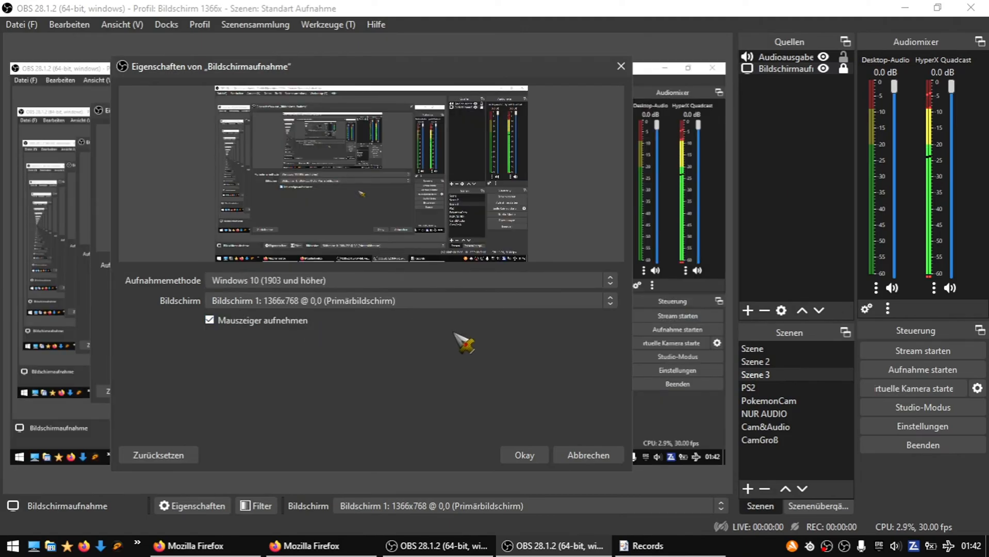
pyautogui.moveTo(482, 401)
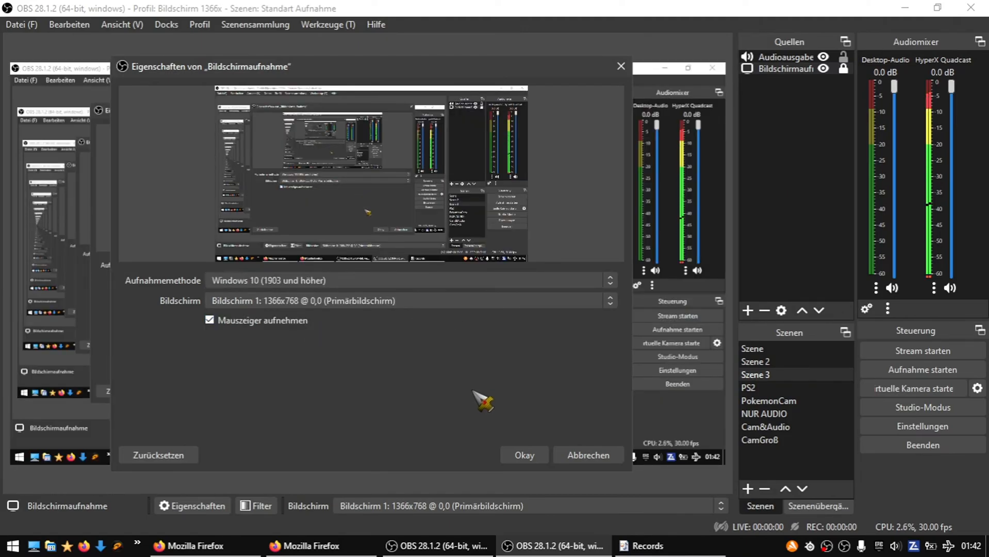